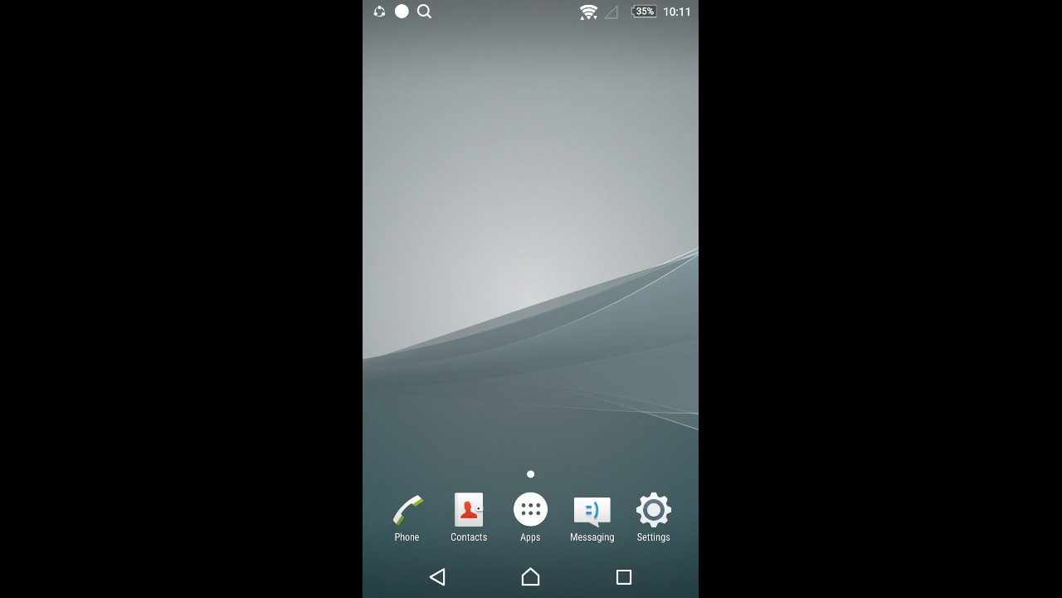
Step: Open the Android app drawer and scroll through it toward the Play Store
{"action": "left_click", "coordinate": [530, 509]}
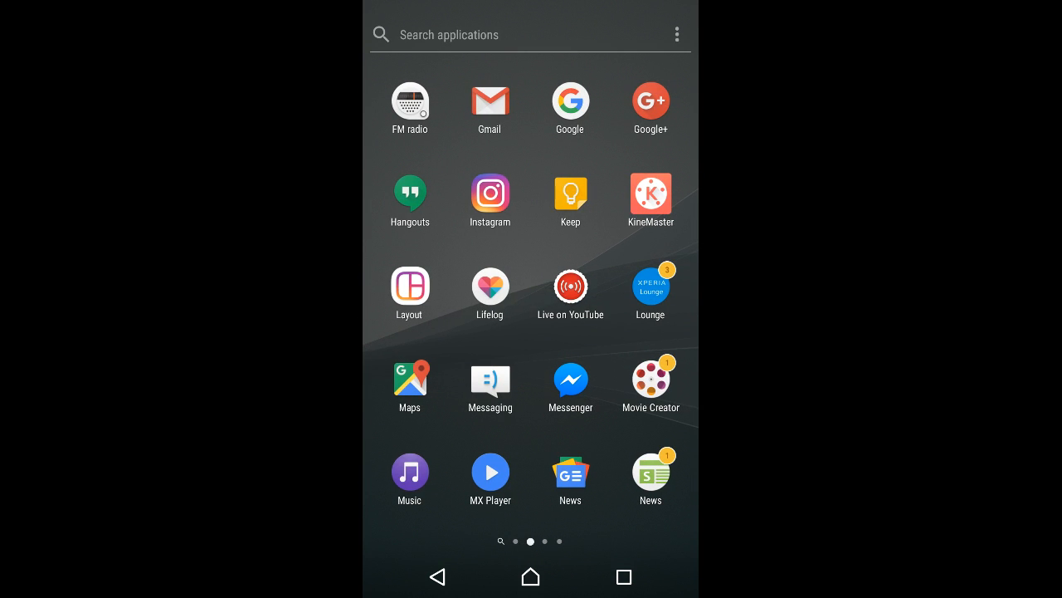
{"action": "scroll", "scroll_direction": "left", "scroll_amount": 3}
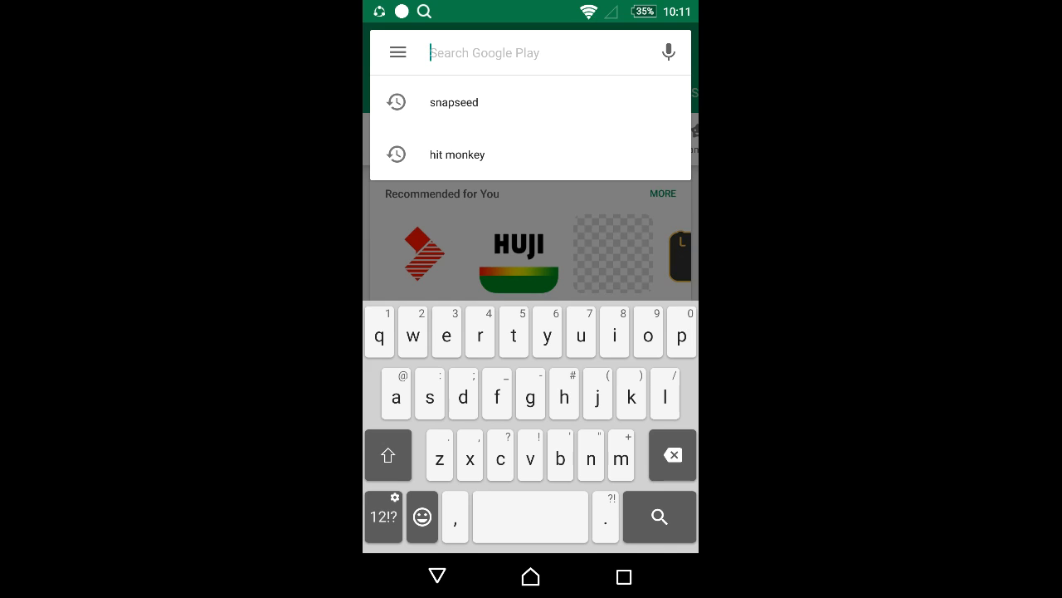
Step: Search Google Play for Snapseed, open the Google LLC listing, and launch it
{"action": "left_click", "coordinate": [454, 102]}
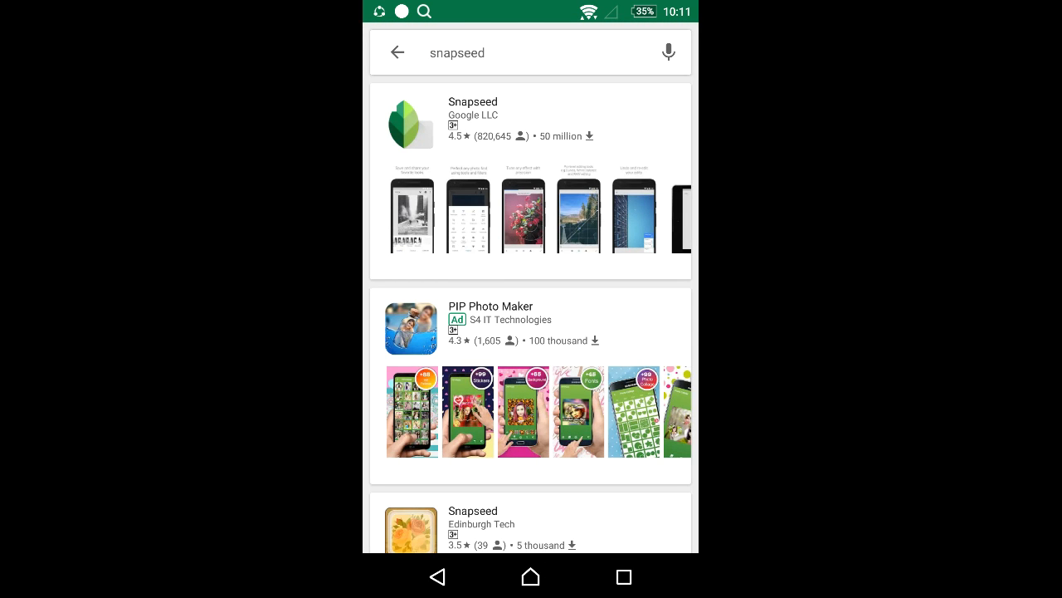
{"action": "left_click", "coordinate": [474, 101]}
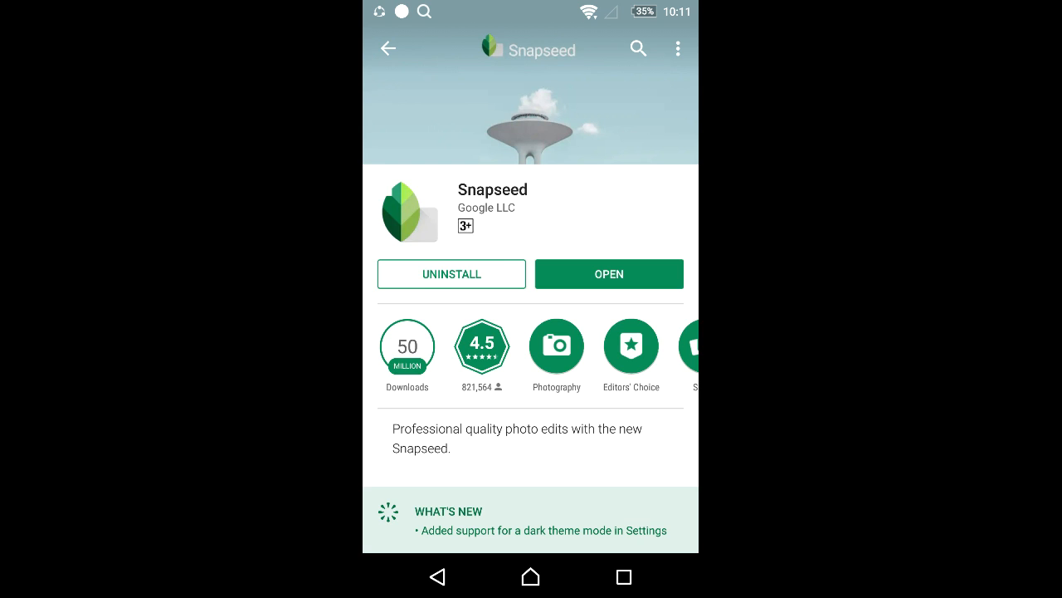
{"action": "left_click", "coordinate": [608, 274]}
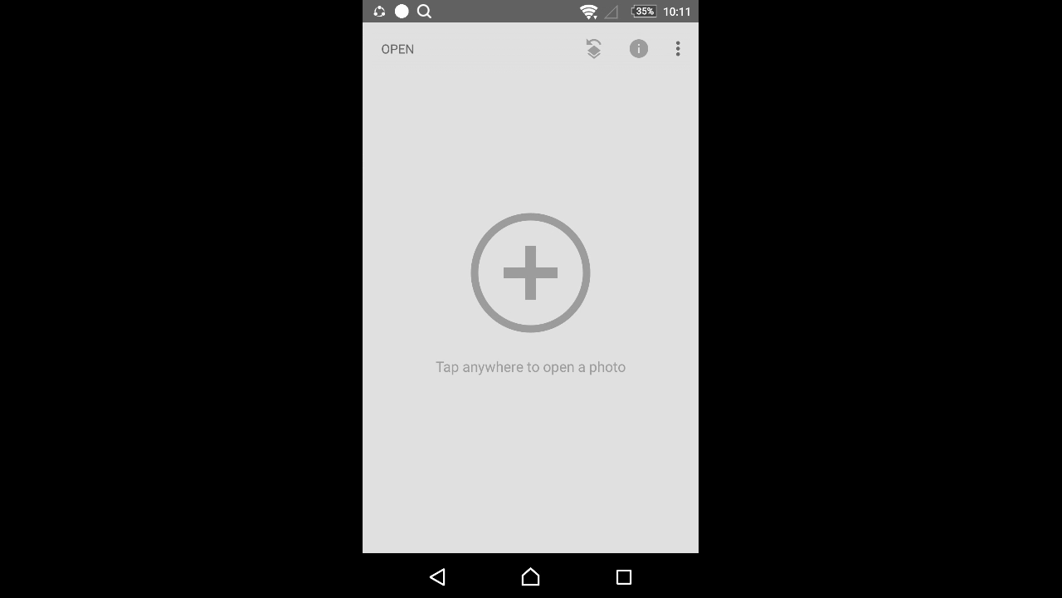
Step: Browse the Recent gallery and open the photo of the woman at the canal railing
{"action": "left_click", "coordinate": [530, 272]}
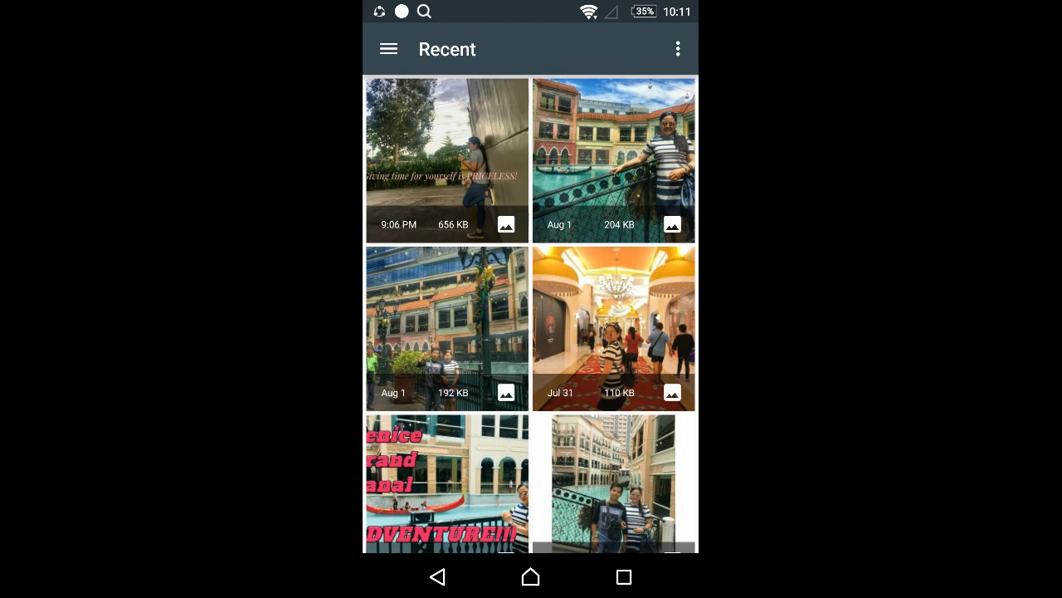
{"action": "scroll", "scroll_direction": "down", "scroll_amount": 3}
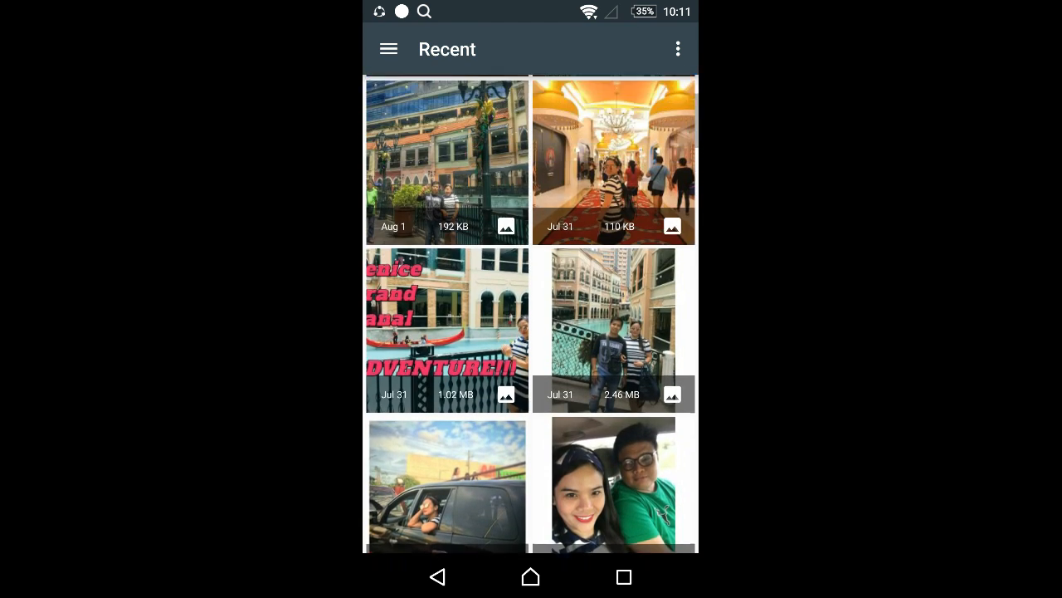
{"action": "scroll", "scroll_direction": "down", "scroll_amount": 3}
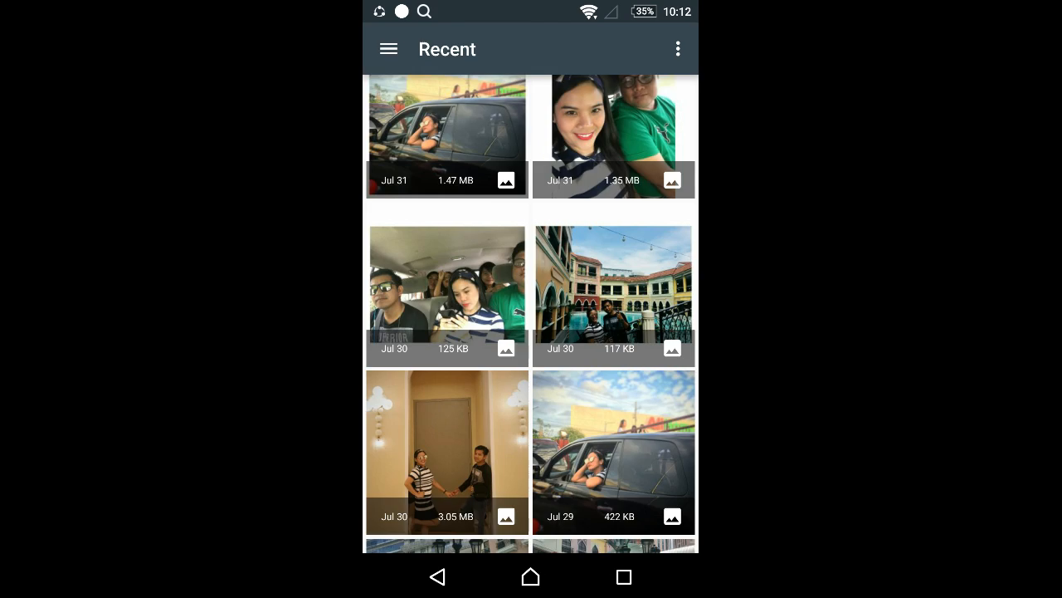
{"action": "scroll", "scroll_direction": "down", "scroll_amount": 3}
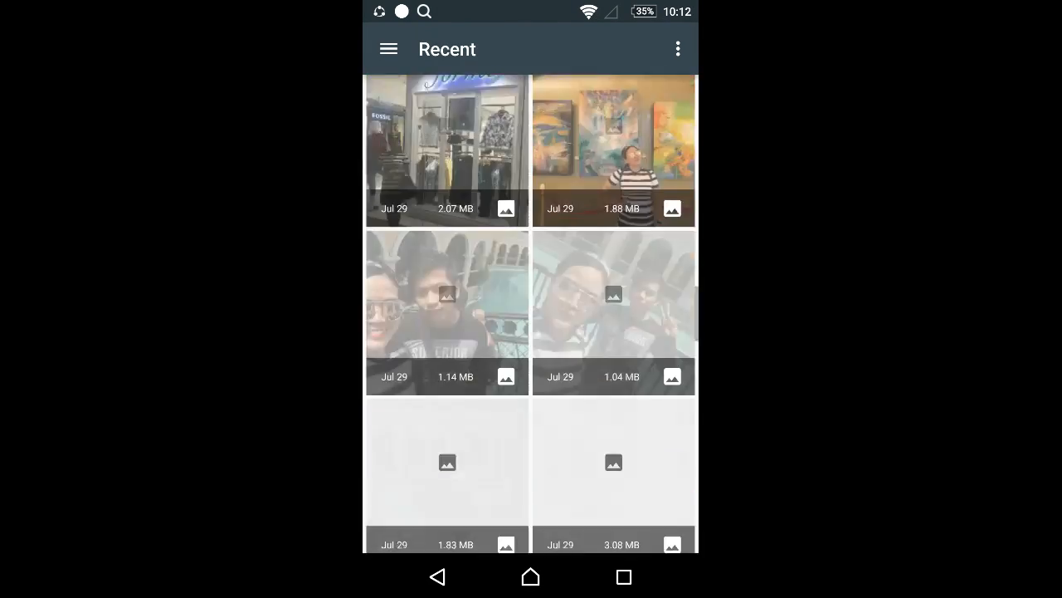
{"action": "scroll", "scroll_direction": "down", "scroll_amount": 3}
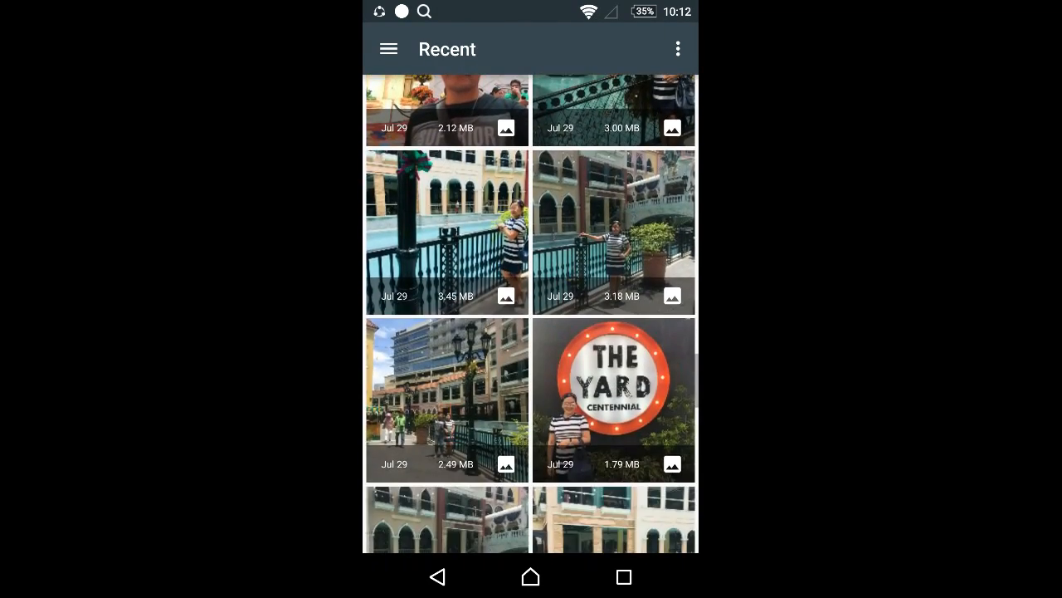
{"action": "scroll", "scroll_direction": "up", "scroll_amount": 3}
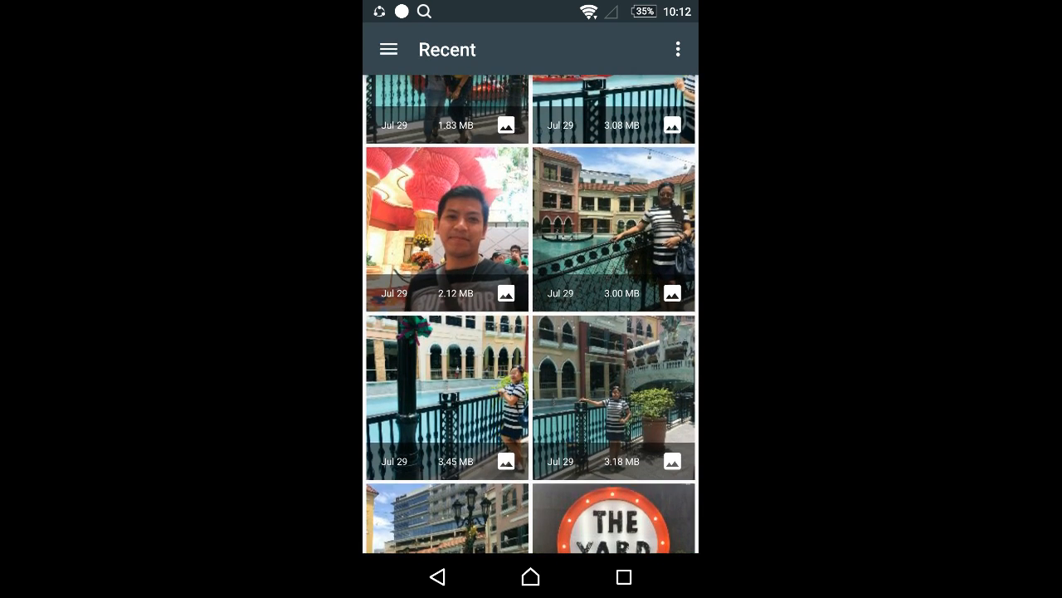
{"action": "left_click", "coordinate": [614, 396]}
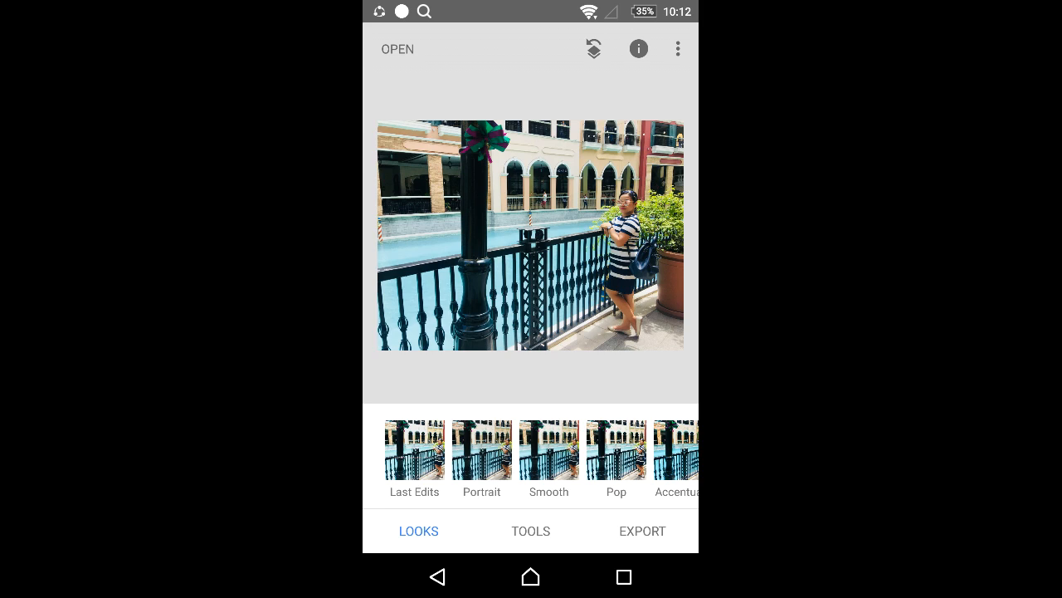
{"action": "left_click", "coordinate": [482, 448]}
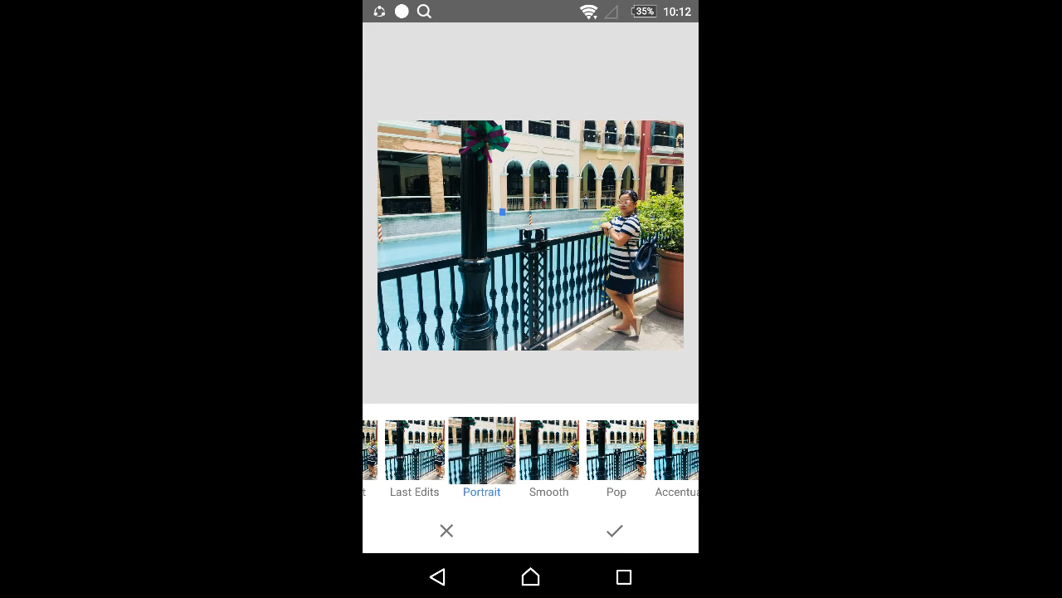
{"action": "left_click", "coordinate": [616, 448]}
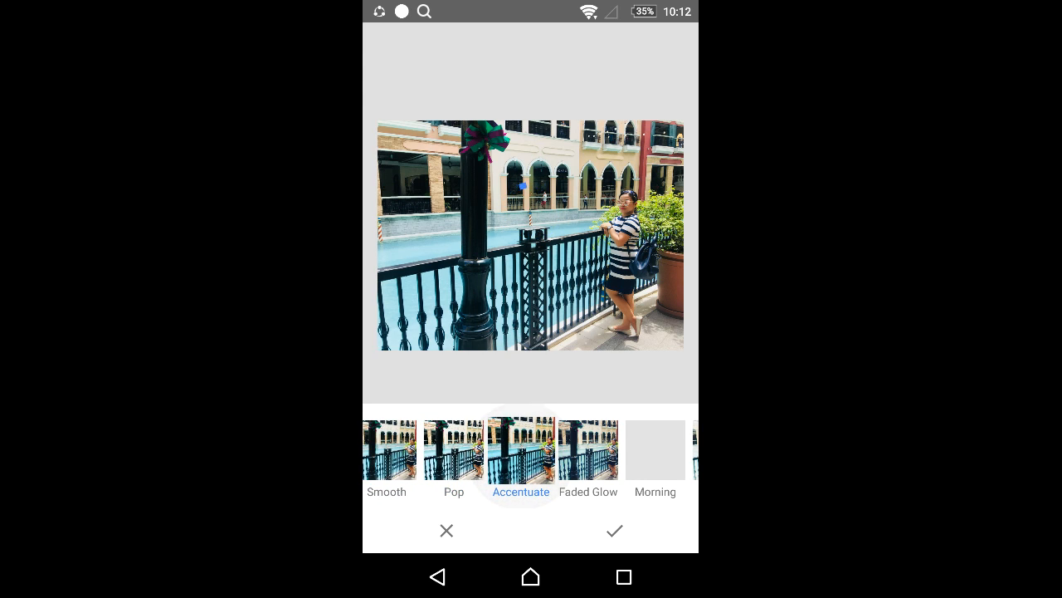
{"action": "left_click", "coordinate": [655, 449]}
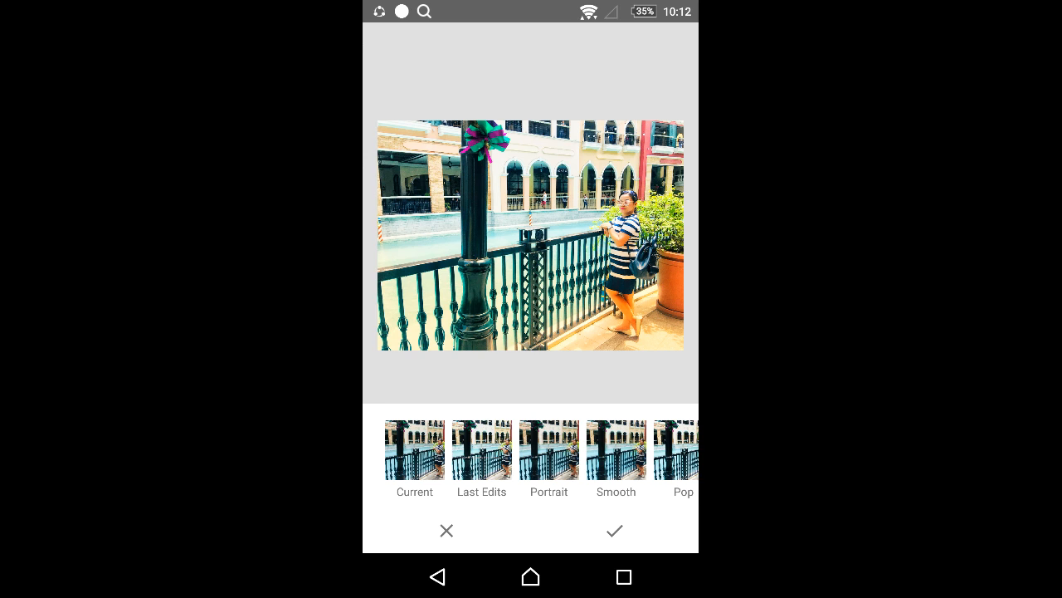
{"action": "scroll", "scroll_direction": "left", "scroll_amount": 3}
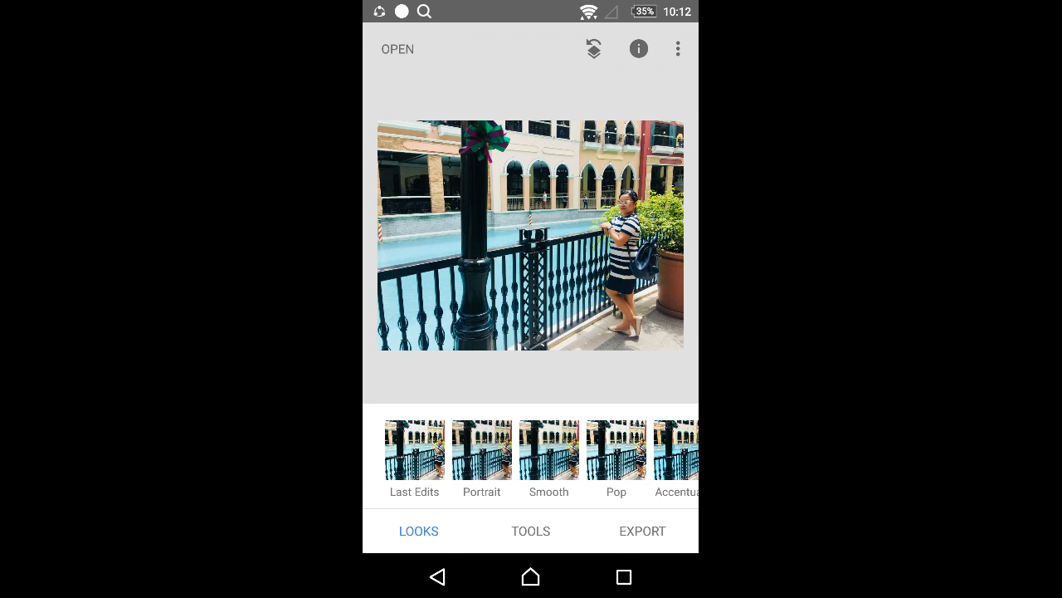
Step: Show Snapseed's Tools grid and scroll through all the editing tools
{"action": "left_click", "coordinate": [530, 531]}
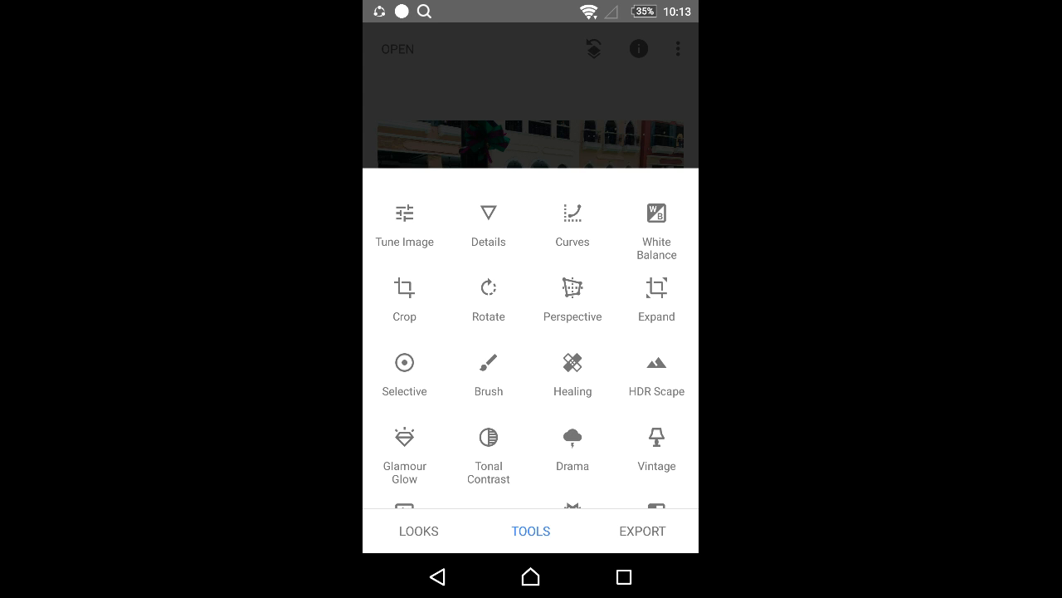
{"action": "scroll", "scroll_direction": "down", "scroll_amount": 3}
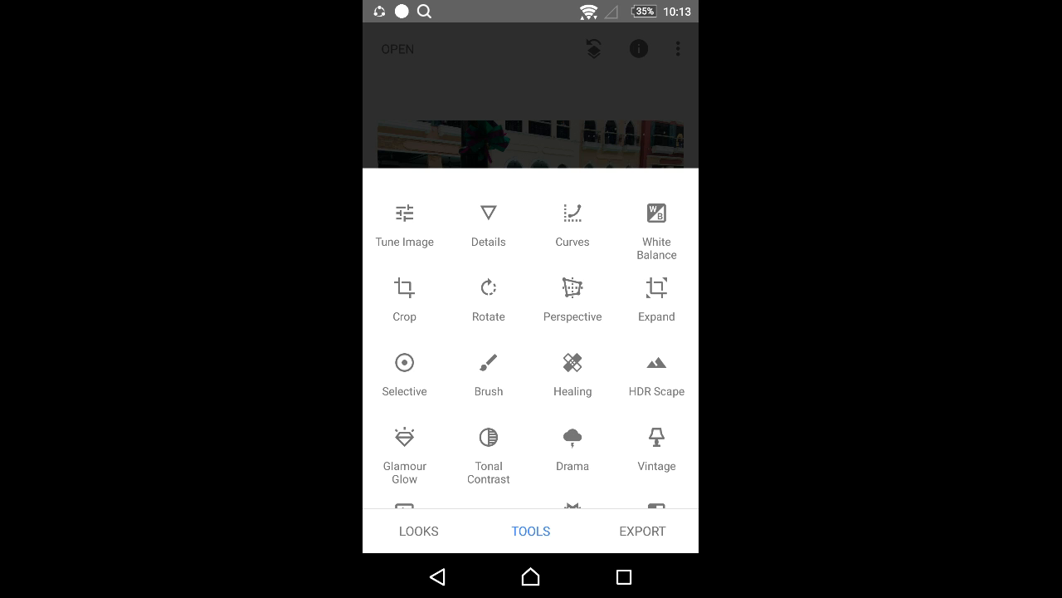
{"action": "scroll", "scroll_direction": "down", "scroll_amount": 3}
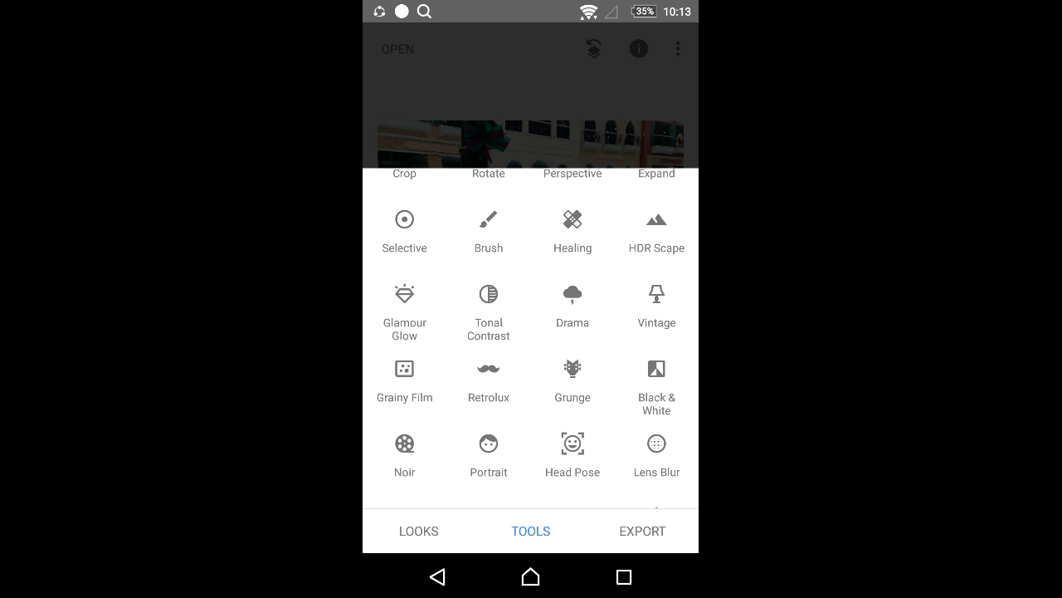
{"action": "scroll", "scroll_direction": "down", "scroll_amount": 3}
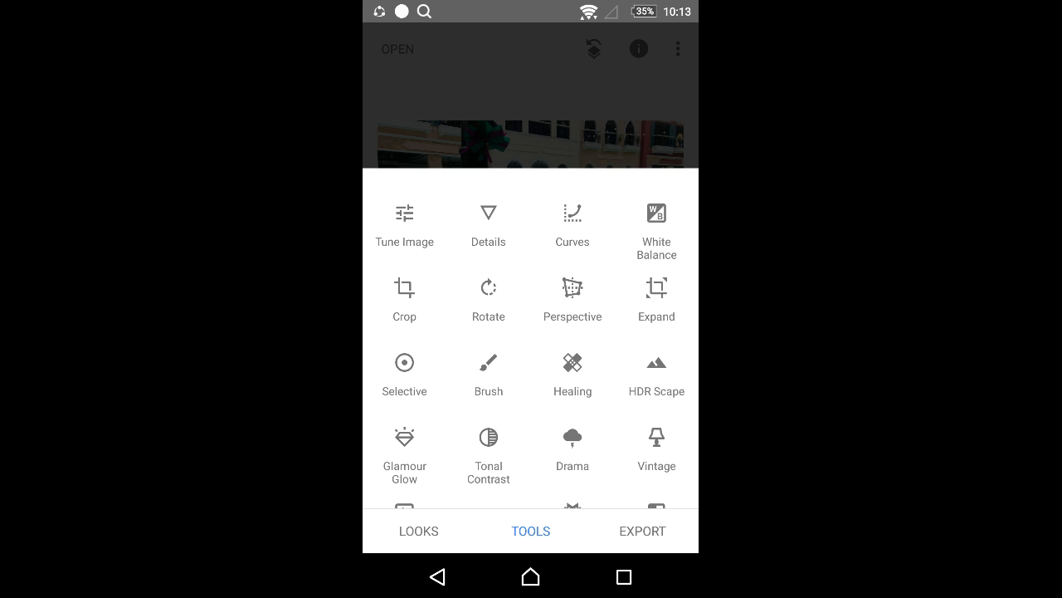
{"action": "scroll", "scroll_direction": "down", "scroll_amount": 3}
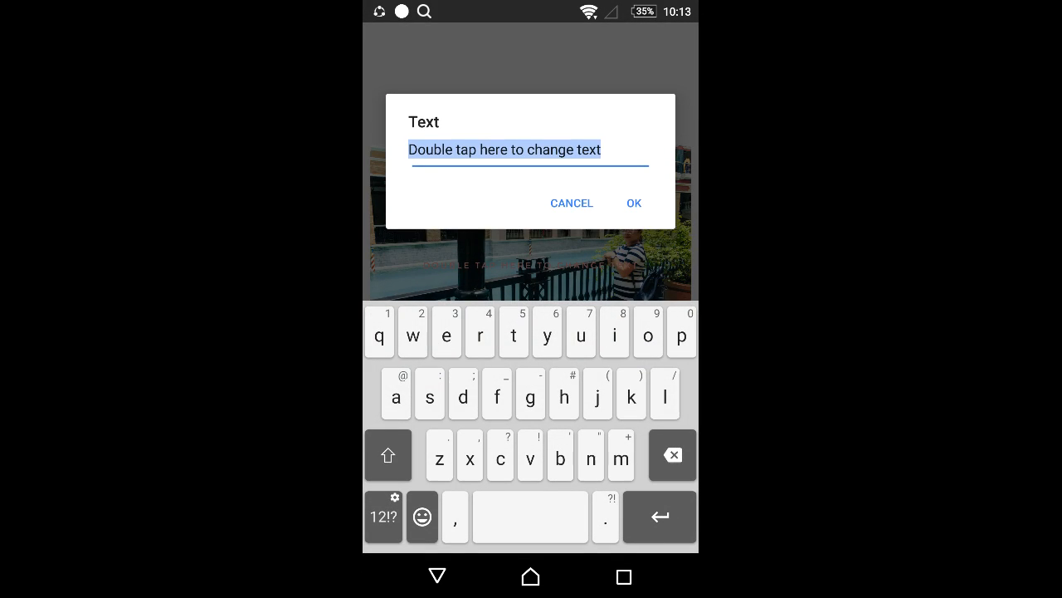
Step: Replace the placeholder caption with 'Venice Grand Canal' and confirm it
{"action": "left_click", "coordinate": [672, 455]}
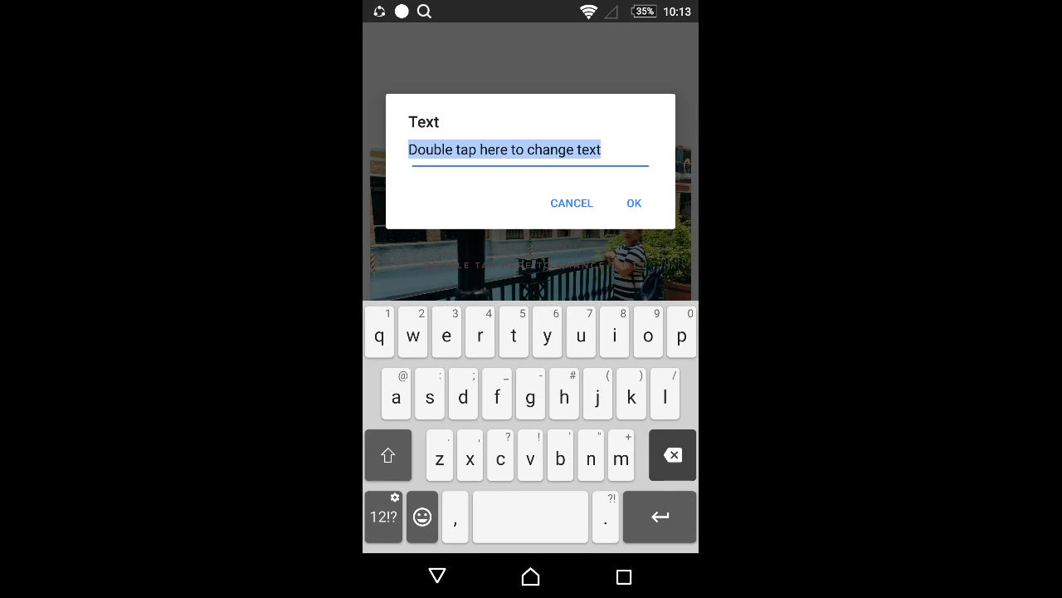
{"action": "key", "text": "backspace"}
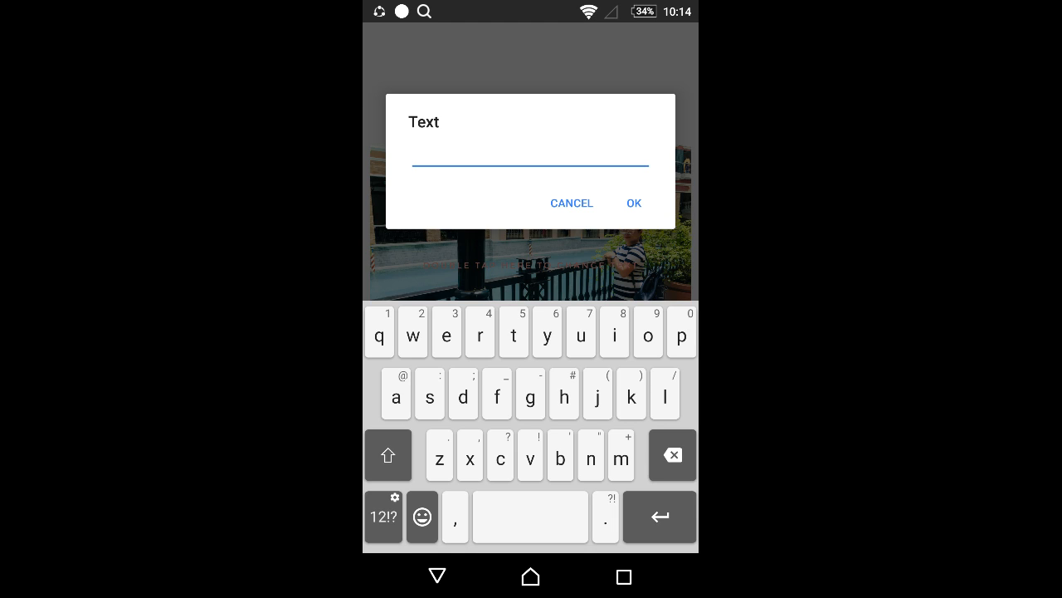
{"action": "type", "text": "Venice Grand"}
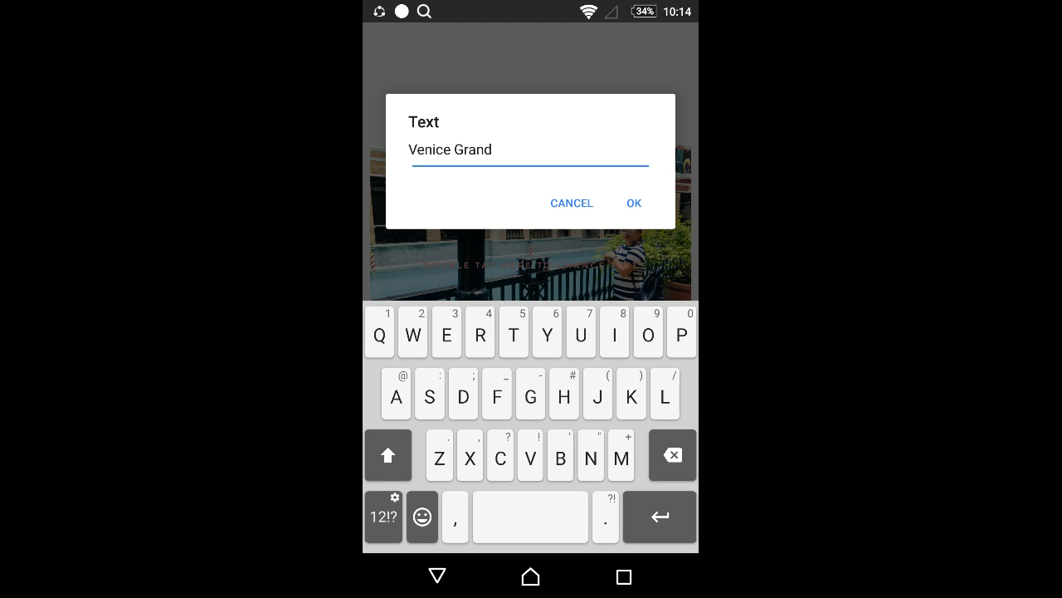
{"action": "type", "text": "Canal"}
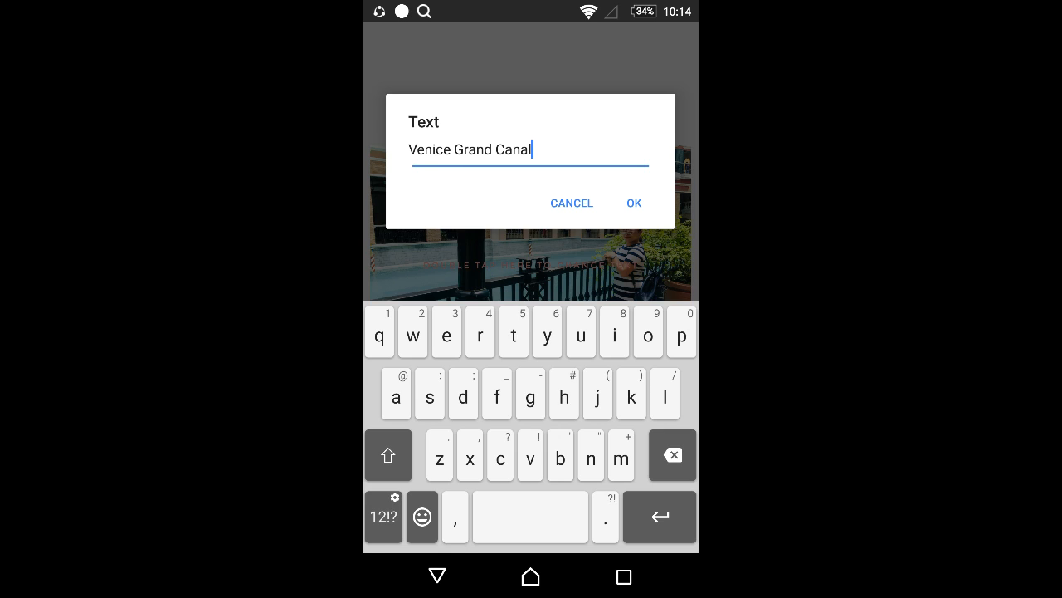
{"action": "key", "text": "BackSpace"}
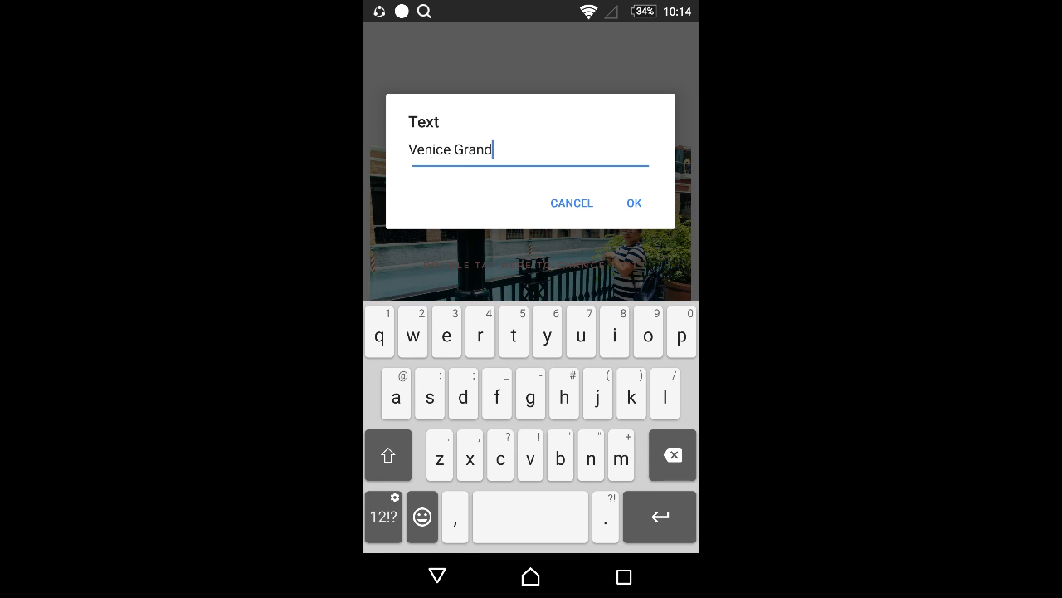
{"action": "type", "text": "Ca"}
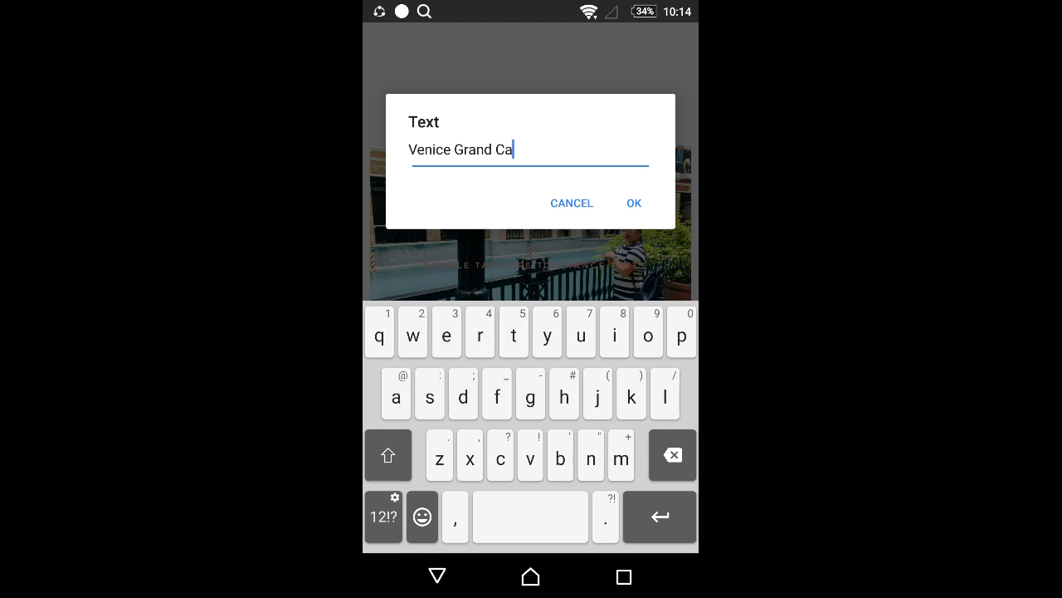
{"action": "left_click", "coordinate": [633, 203]}
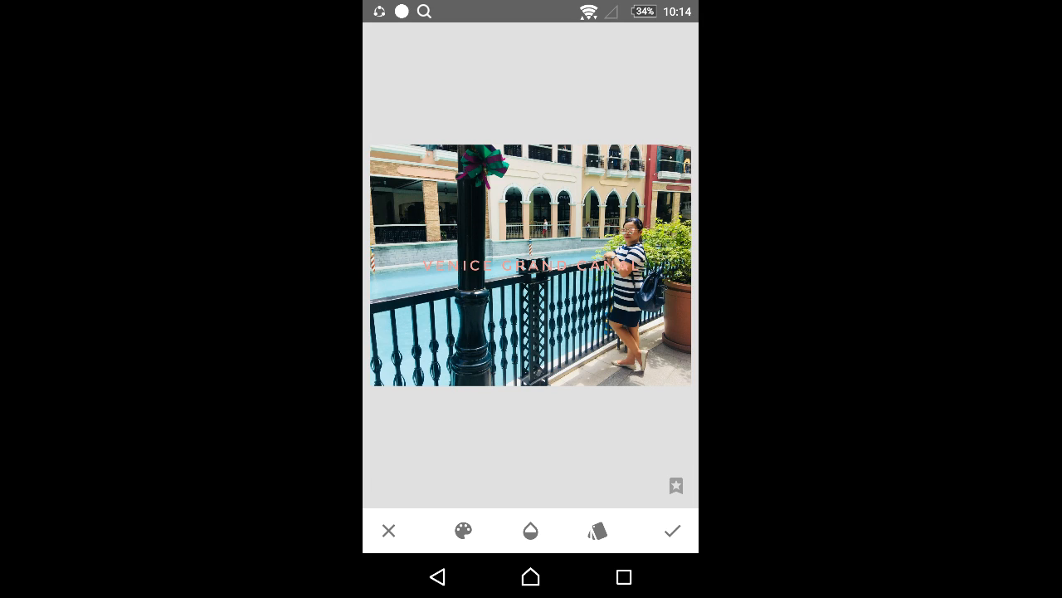
Step: Try yellow, white and green, then set the caption pink at full opacity
{"action": "left_click", "coordinate": [463, 531]}
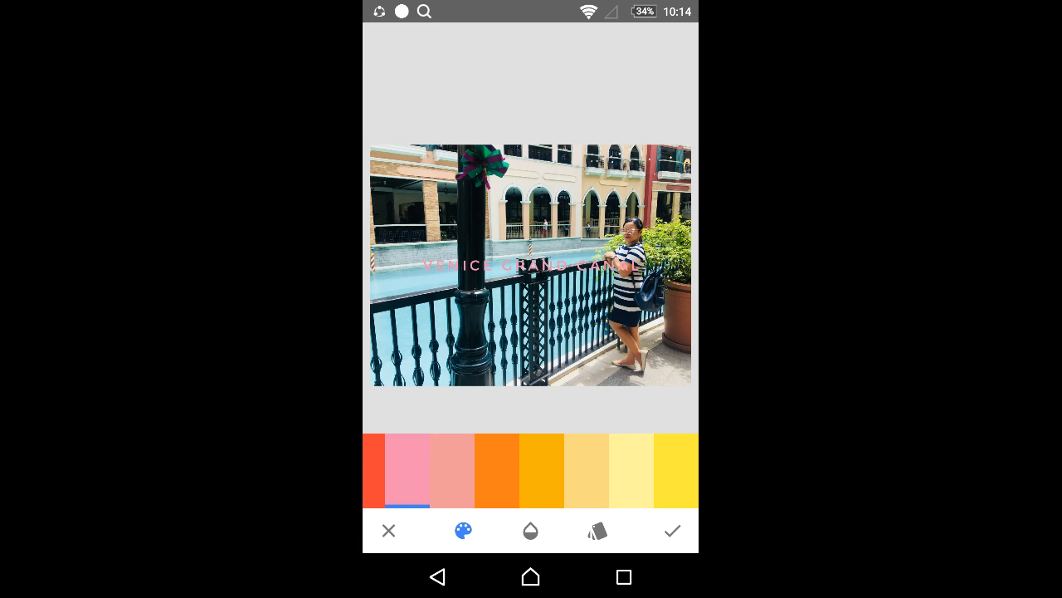
{"action": "left_click", "coordinate": [676, 468]}
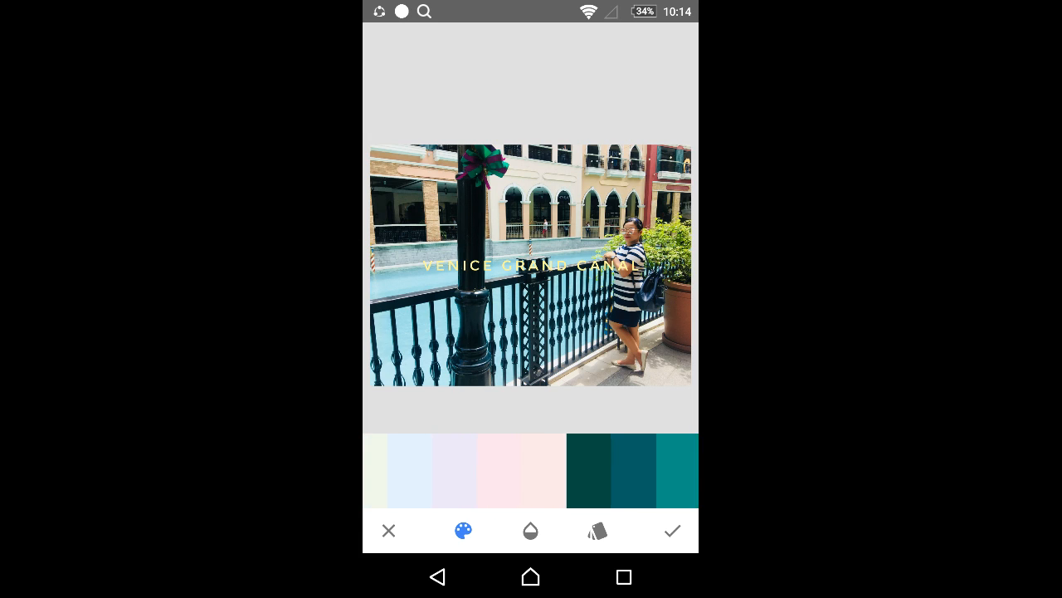
{"action": "left_click", "coordinate": [469, 469]}
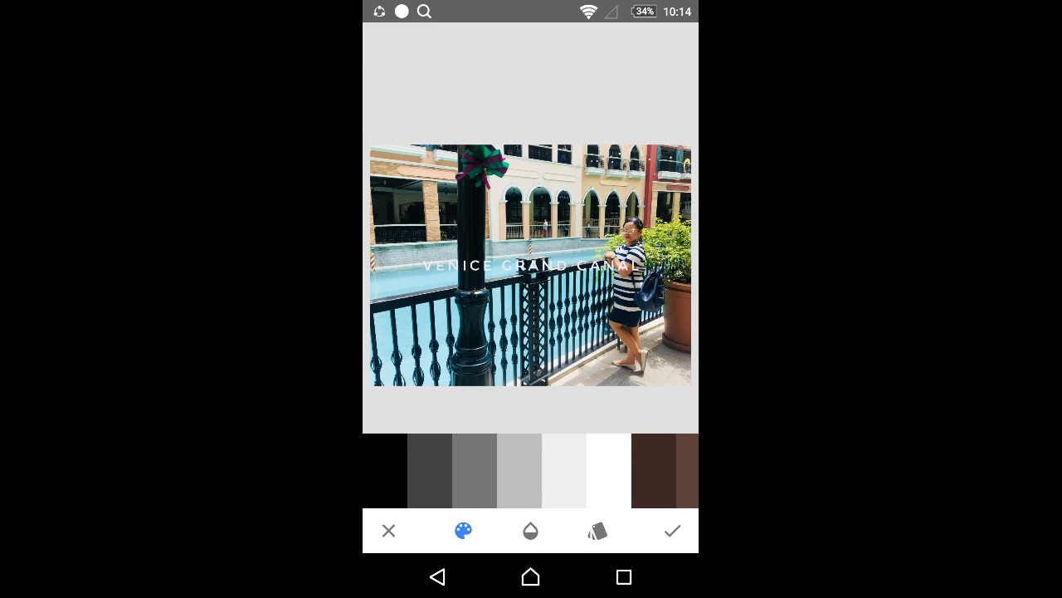
{"action": "left_click", "coordinate": [474, 454]}
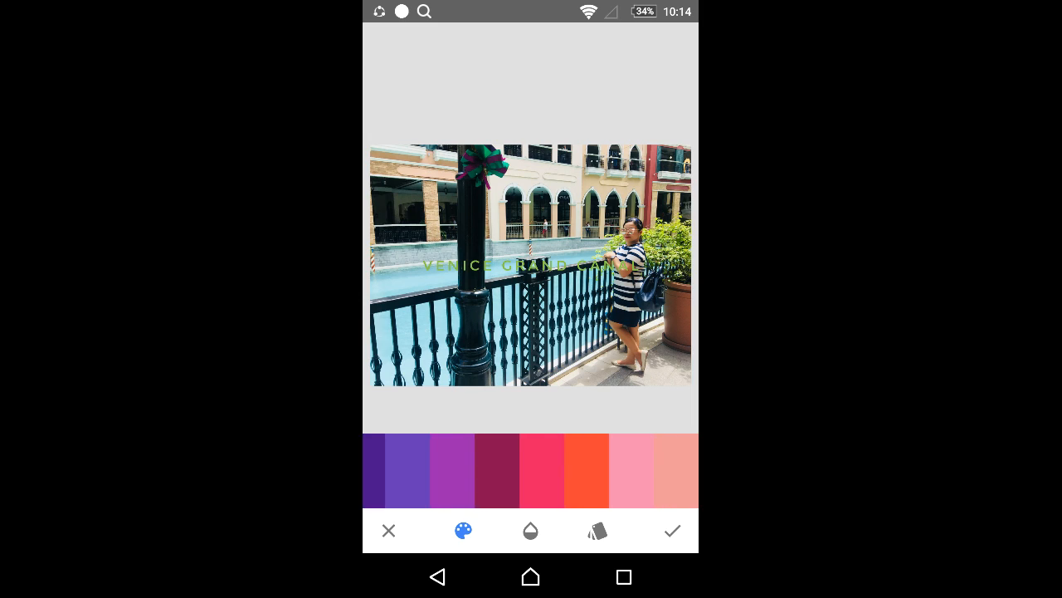
{"action": "left_click", "coordinate": [502, 469]}
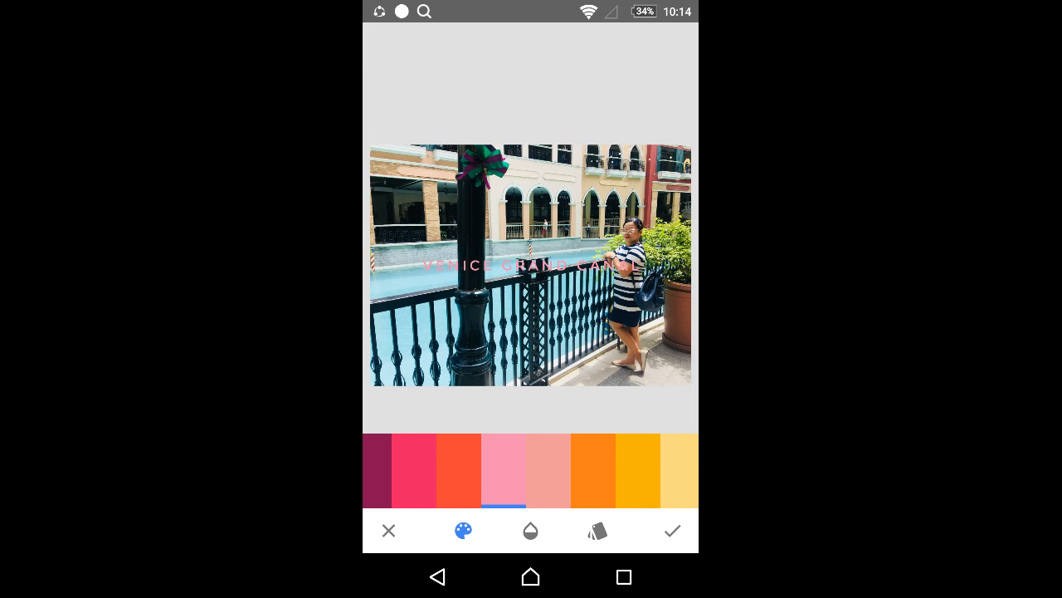
{"action": "left_click", "coordinate": [531, 530]}
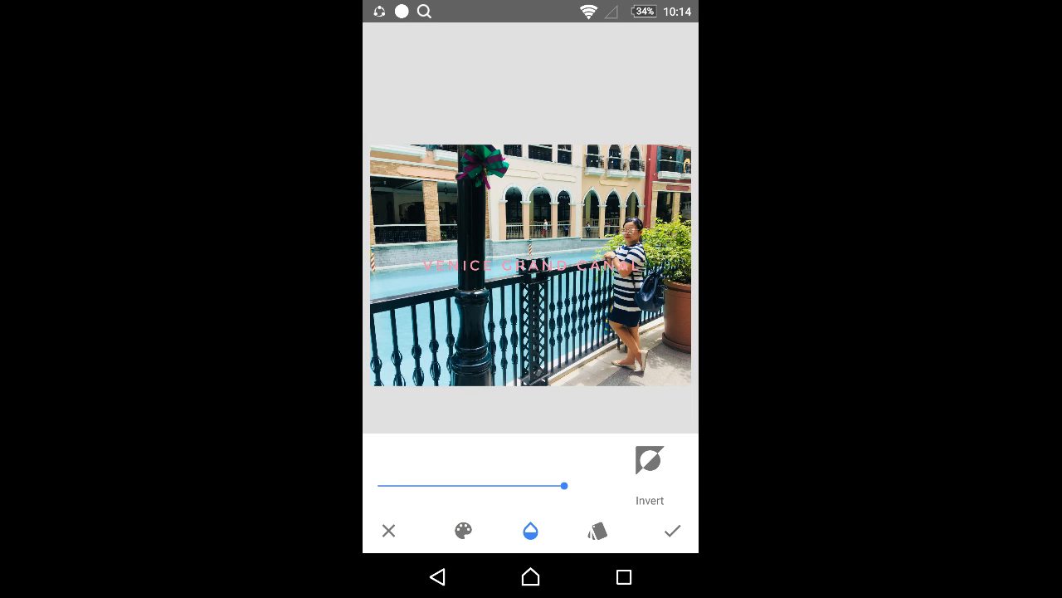
{"action": "left_click", "coordinate": [530, 530]}
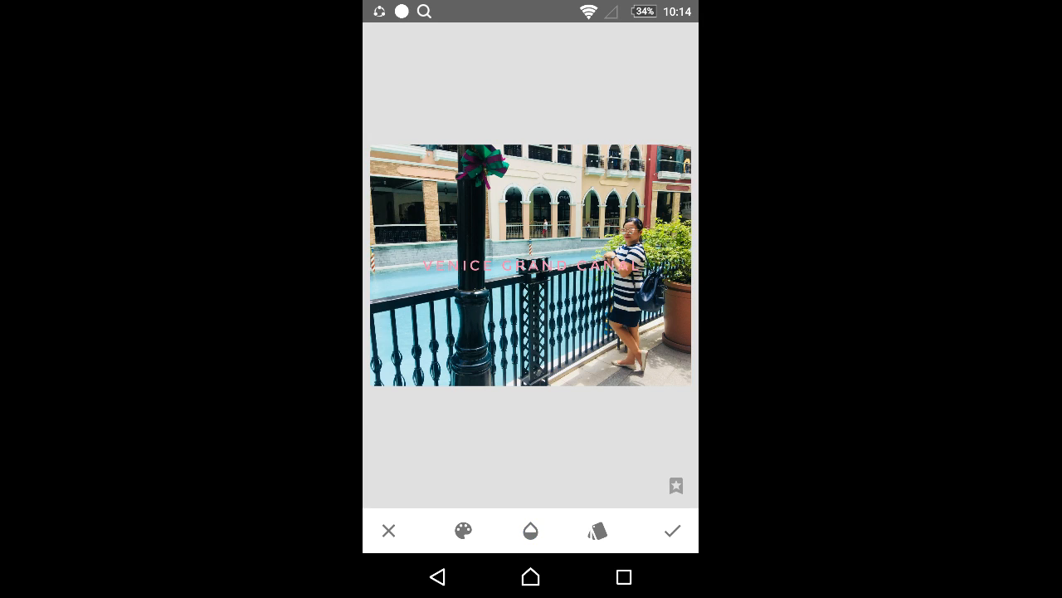
Step: Give the caption the N1 Neo Badge circular style and commit the edit
{"action": "left_click", "coordinate": [597, 530]}
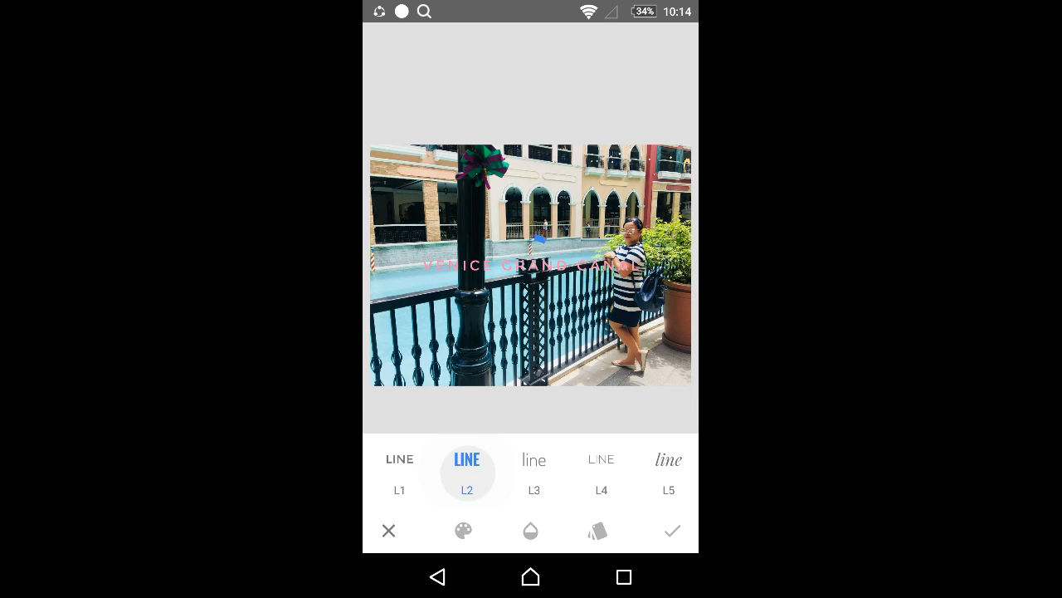
{"action": "left_click", "coordinate": [530, 459]}
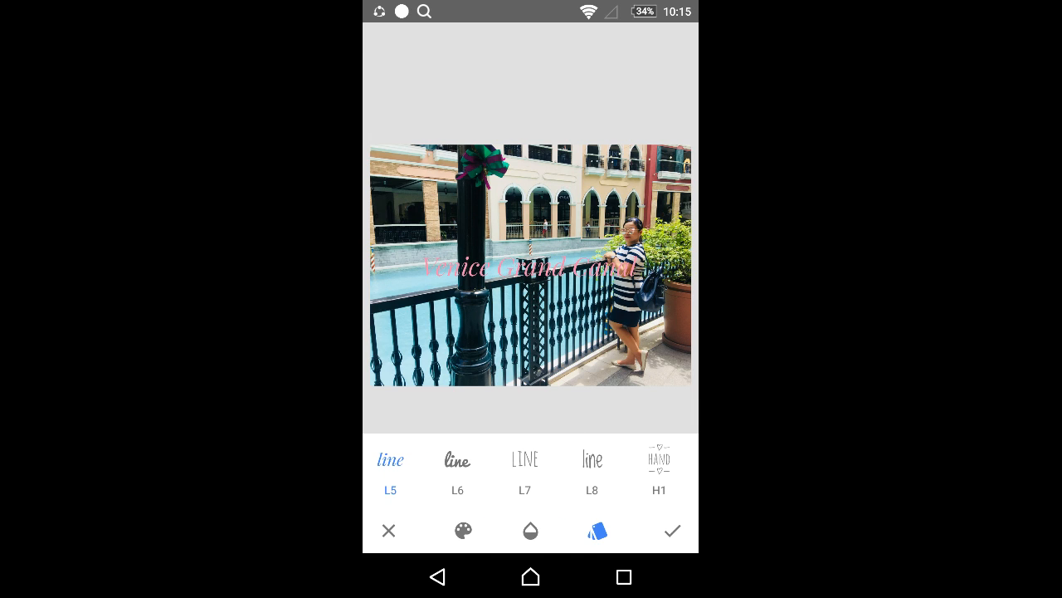
{"action": "left_click", "coordinate": [530, 465]}
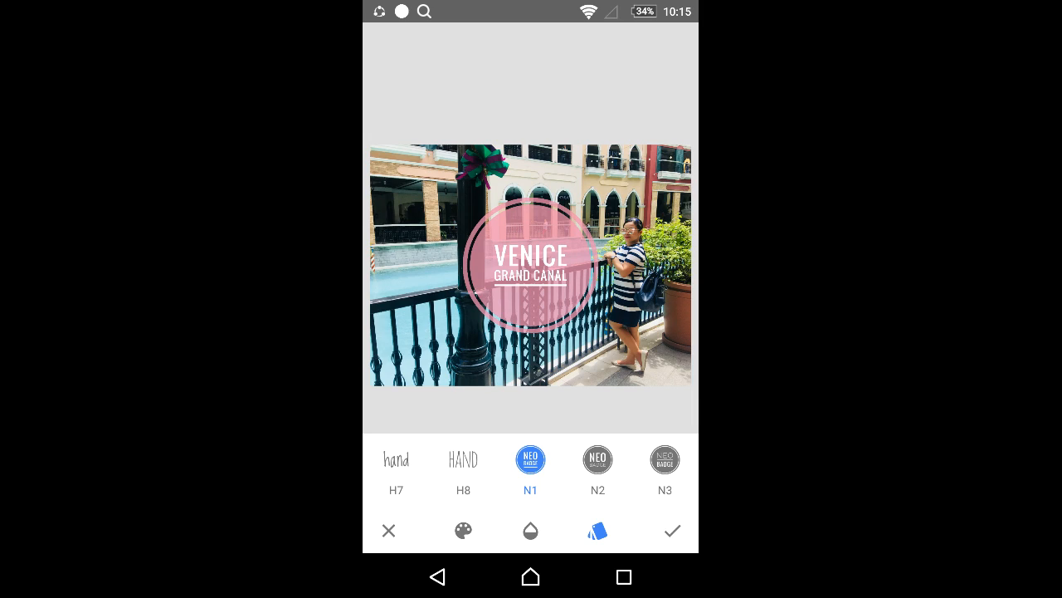
{"action": "left_click", "coordinate": [671, 530]}
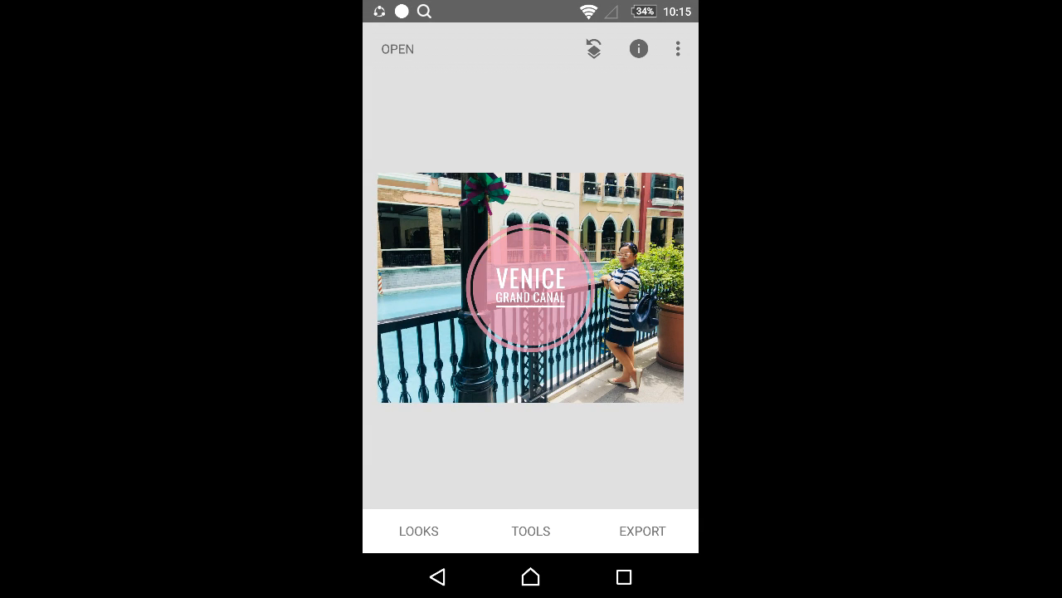
Step: Apply Frames style 1, a plain white square border, to the photo
{"action": "left_click", "coordinate": [530, 530]}
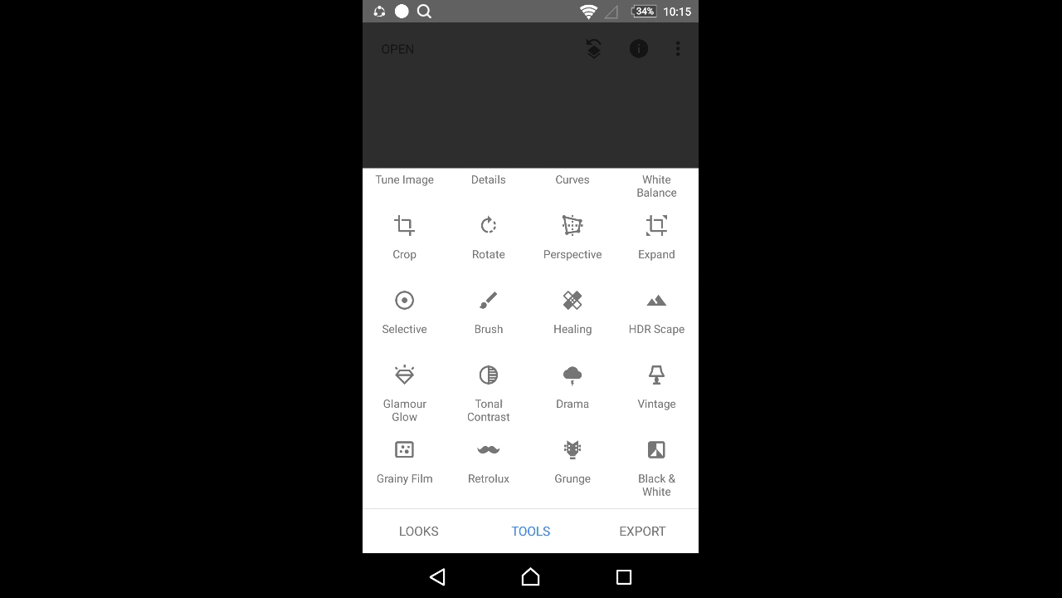
{"action": "scroll", "scroll_direction": "down", "scroll_amount": 3}
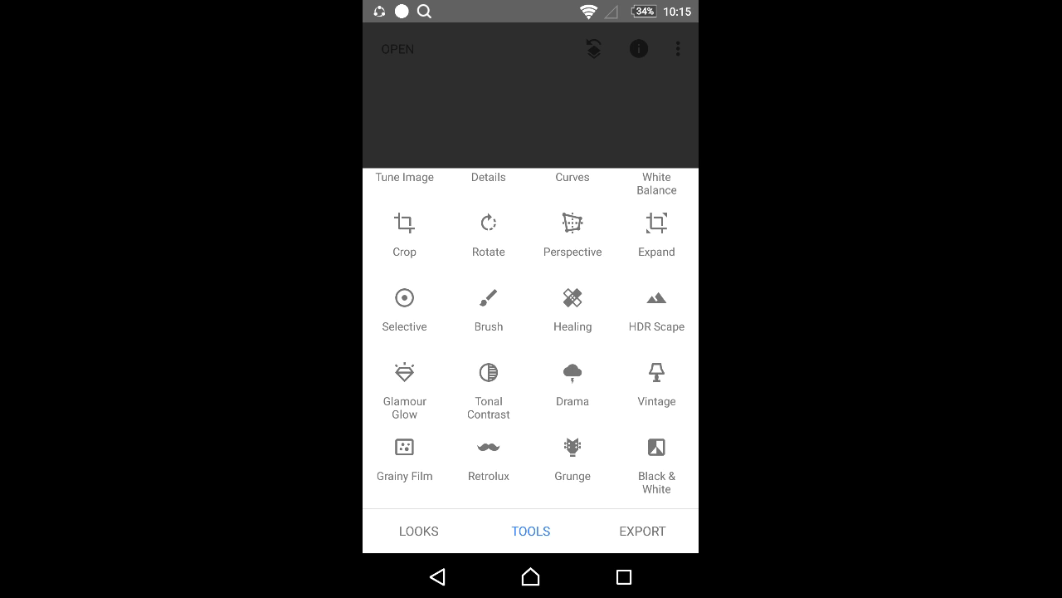
{"action": "scroll", "scroll_direction": "down", "scroll_amount": 3}
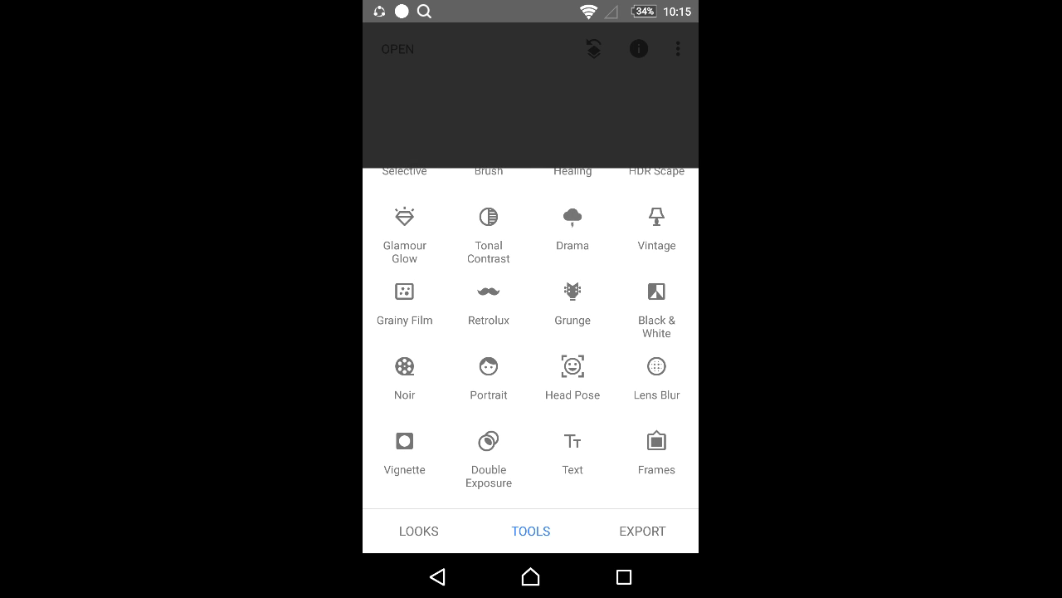
{"action": "left_click", "coordinate": [656, 449]}
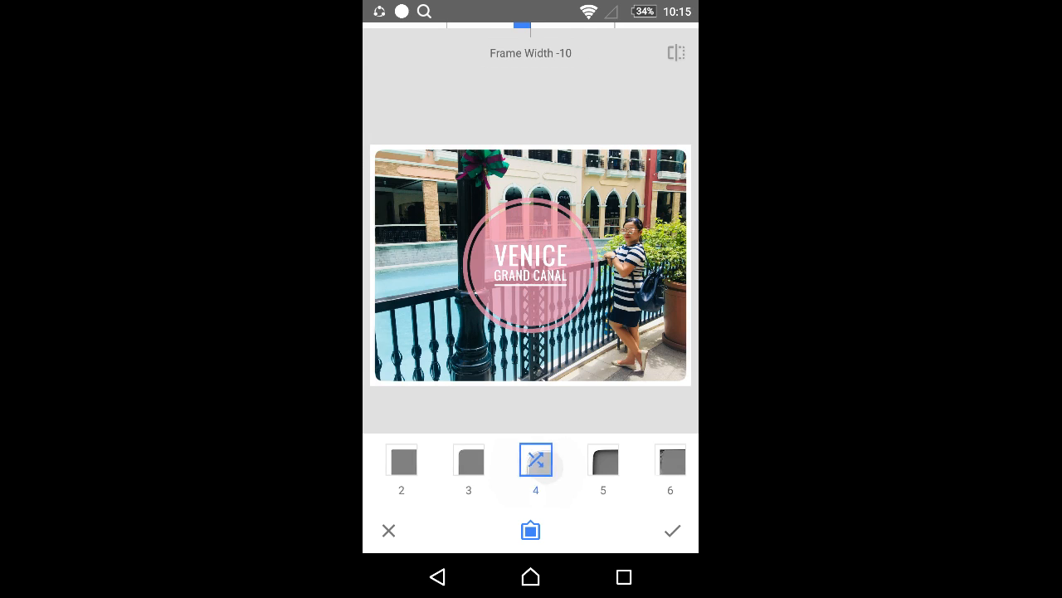
{"action": "scroll", "scroll_direction": "right", "scroll_amount": 3}
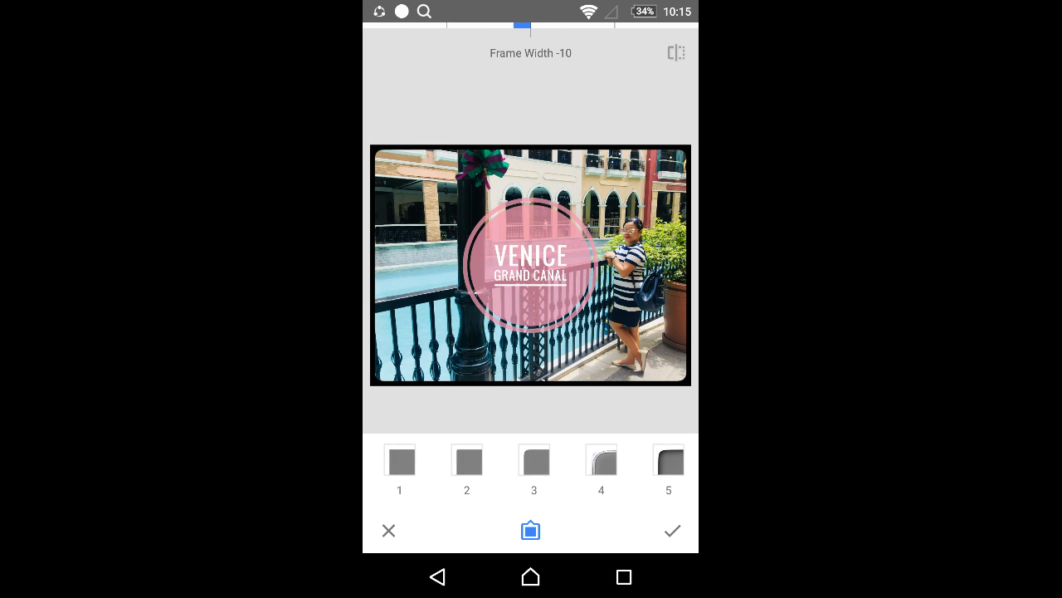
{"action": "left_click", "coordinate": [399, 460]}
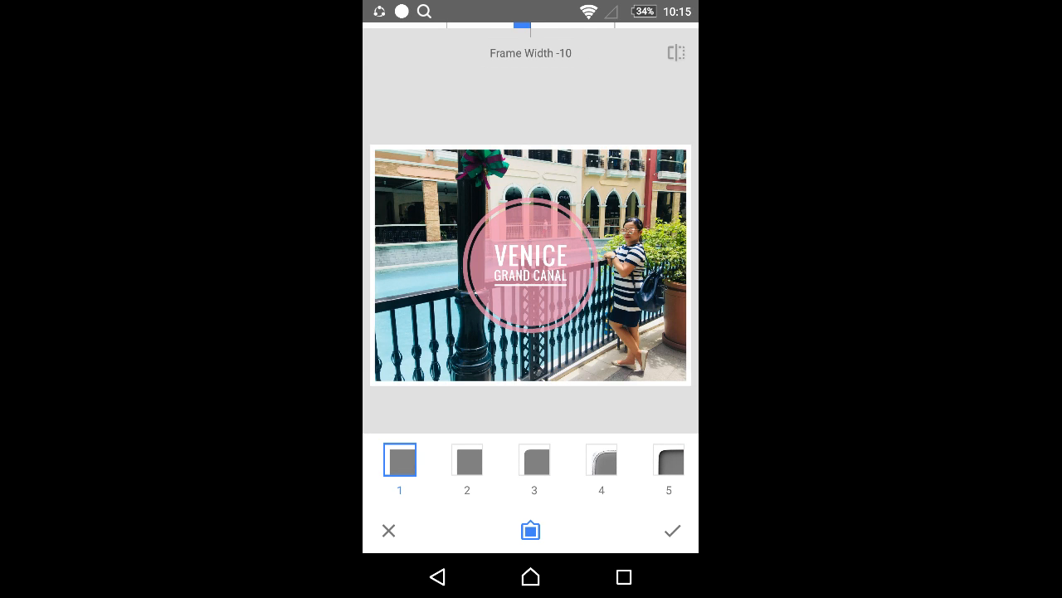
{"action": "left_click", "coordinate": [672, 530]}
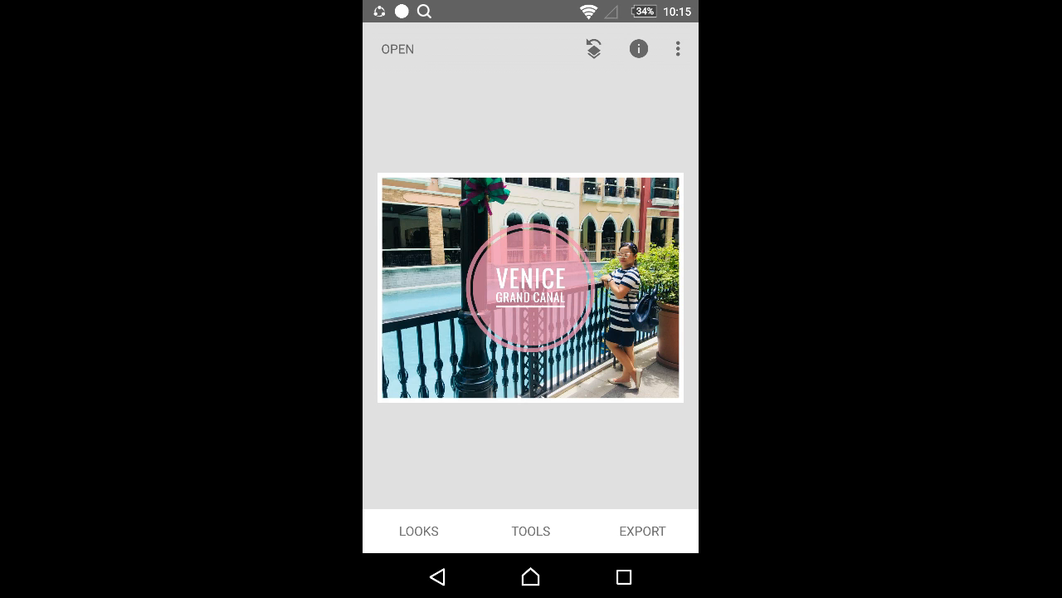
Step: Start rendering the edited photo through Export's 'Open in' option
{"action": "left_click", "coordinate": [531, 530]}
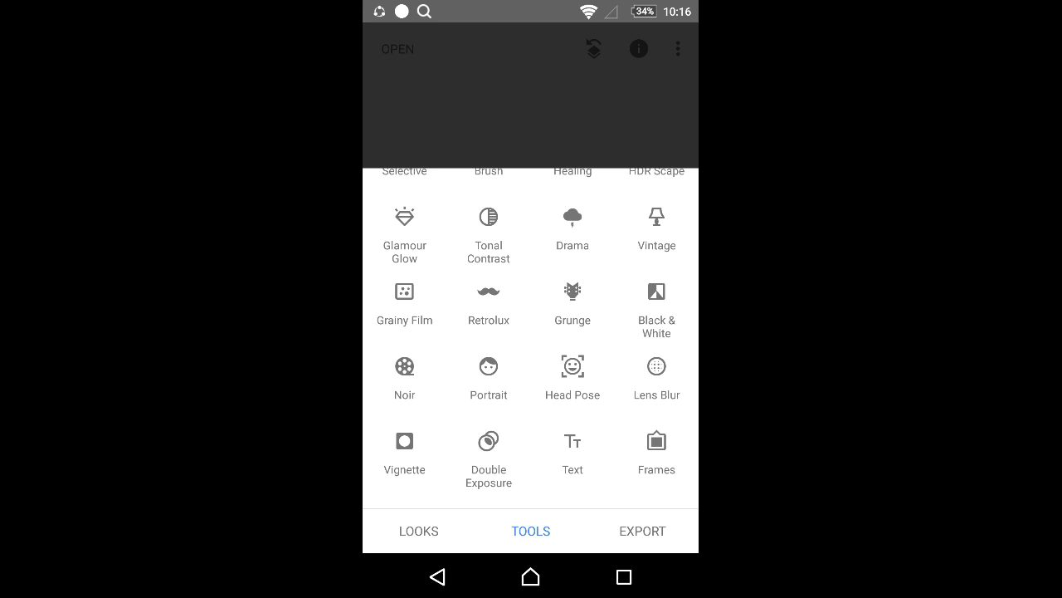
{"action": "left_click", "coordinate": [488, 301]}
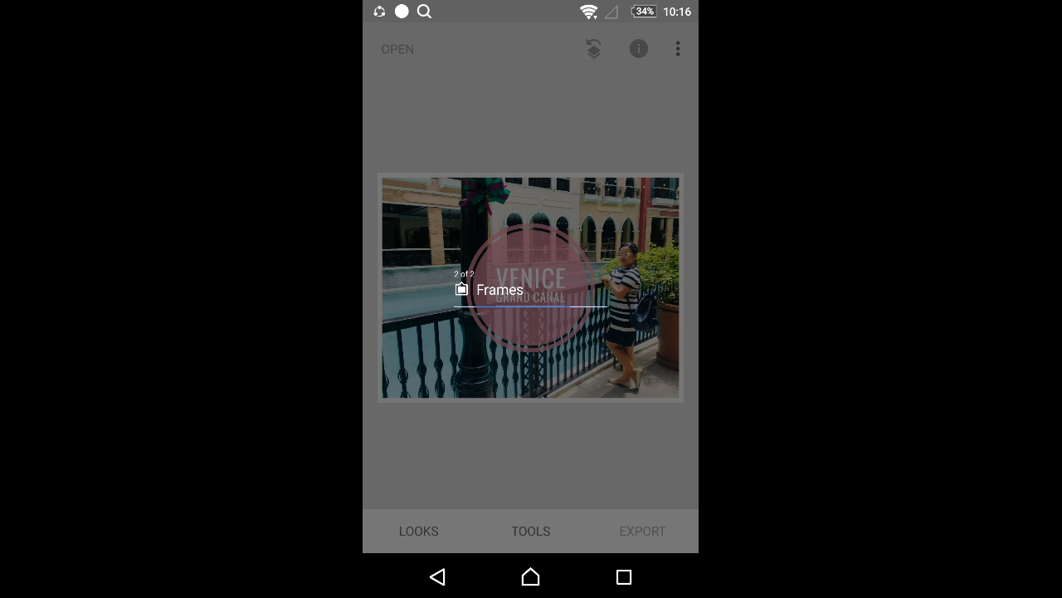
Step: Pick Album in the app chooser, just once, to view the exported photo
{"action": "left_click", "coordinate": [641, 531]}
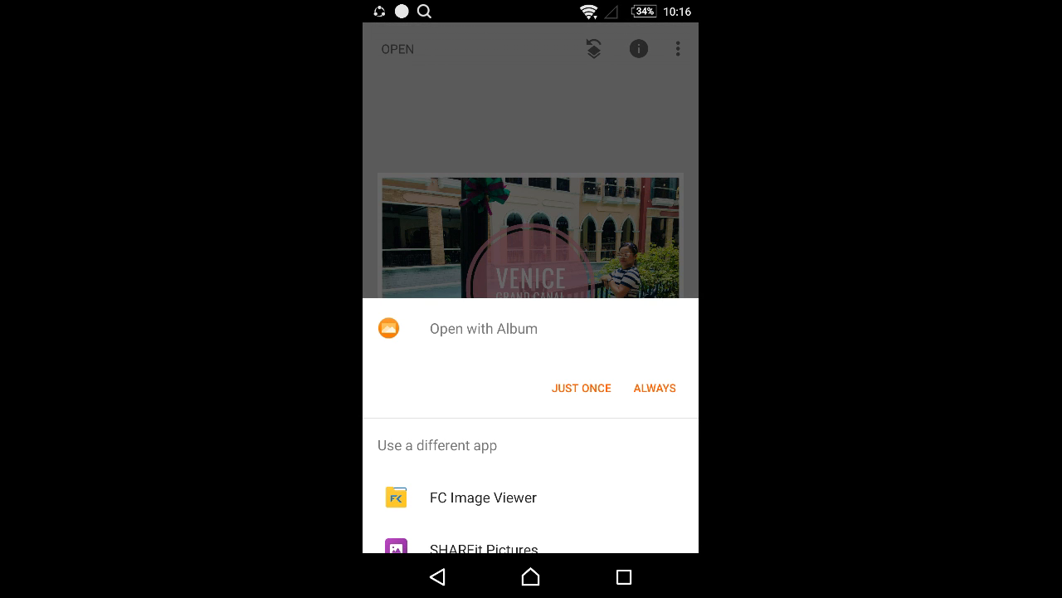
{"action": "left_click", "coordinate": [580, 388]}
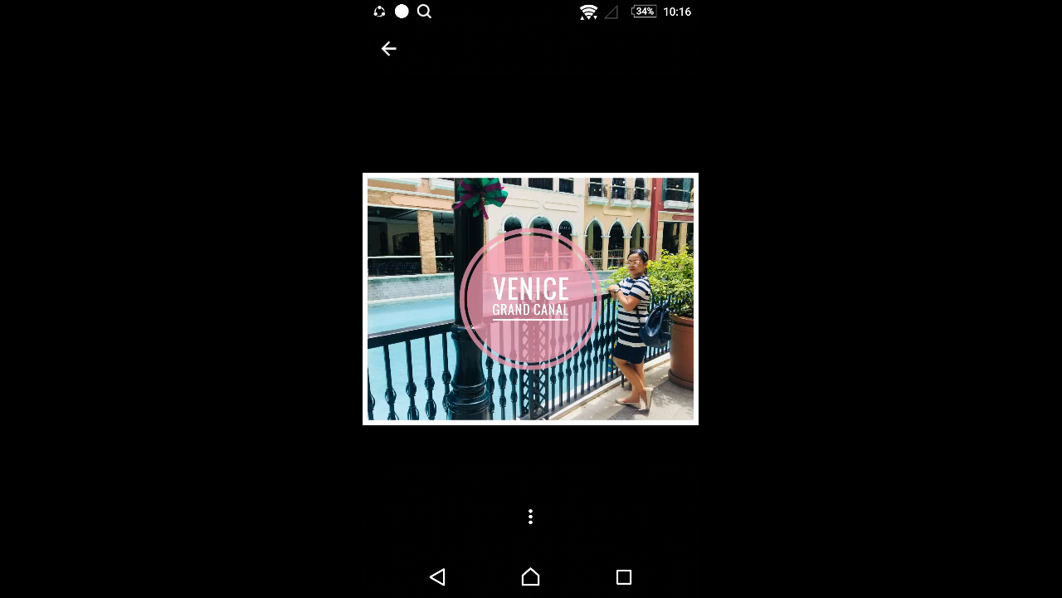